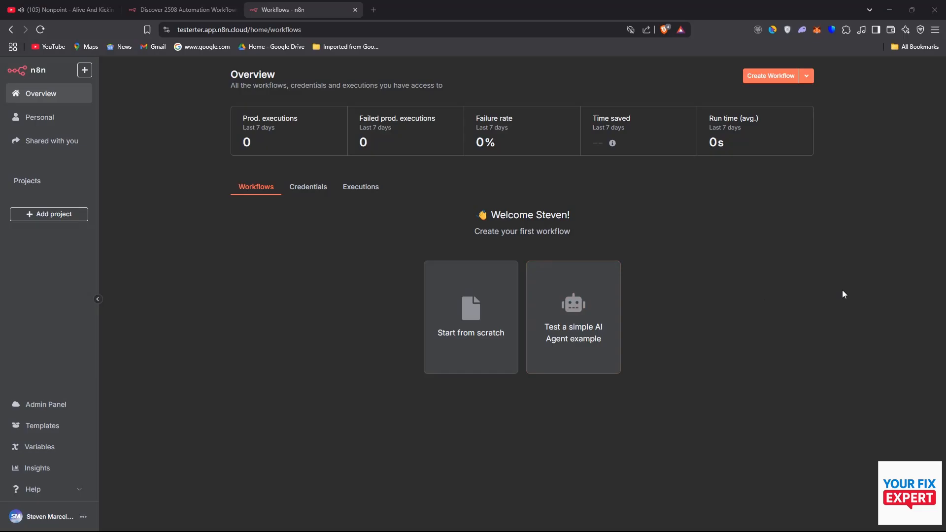
# Create a new blank workflow from the Overview page.
pyautogui.click(771, 76)
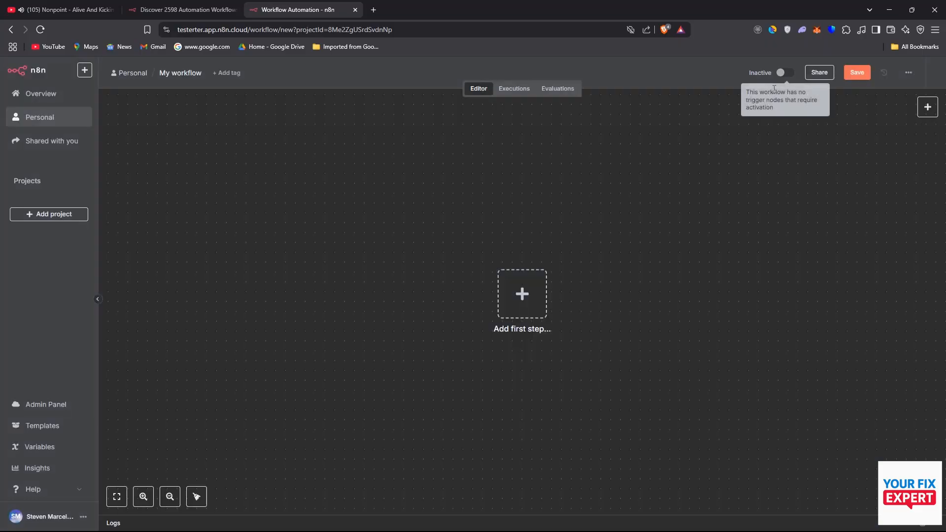
# Search the first-step node picker for 'outlook' and choose Microsoft Outlook.
pyautogui.click(521, 295)
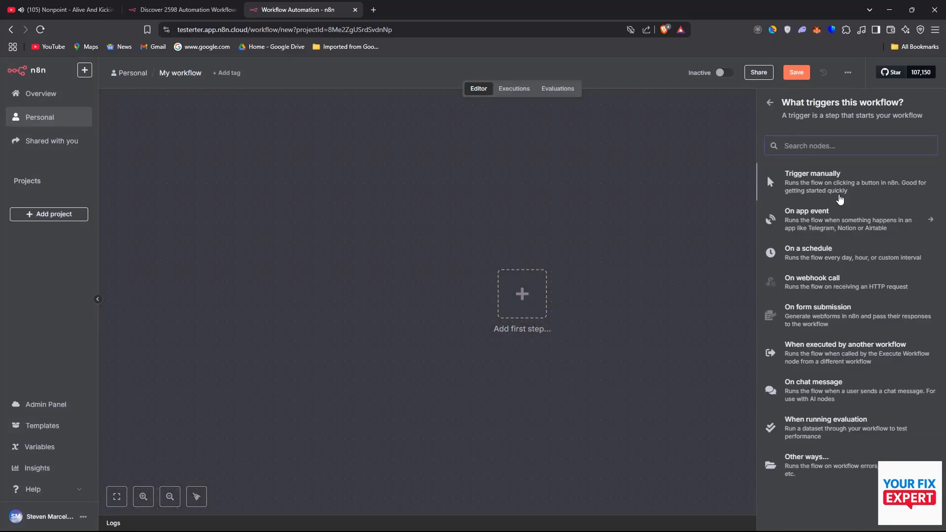
pyautogui.moveTo(832, 353)
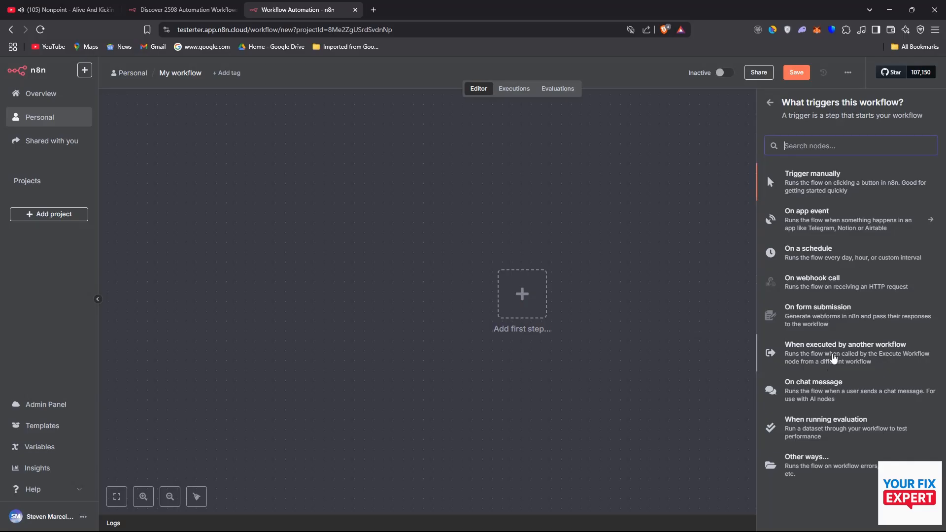
pyautogui.moveTo(849, 253)
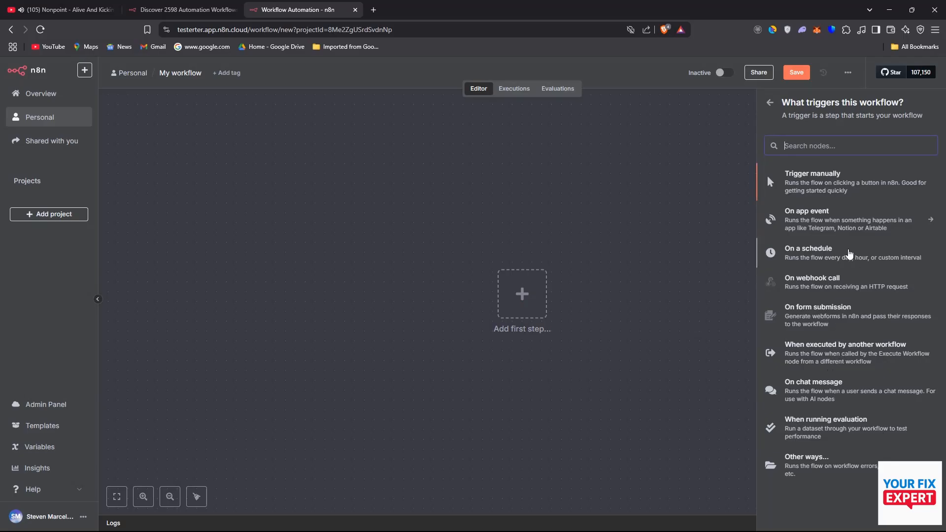
pyautogui.write('outloo')
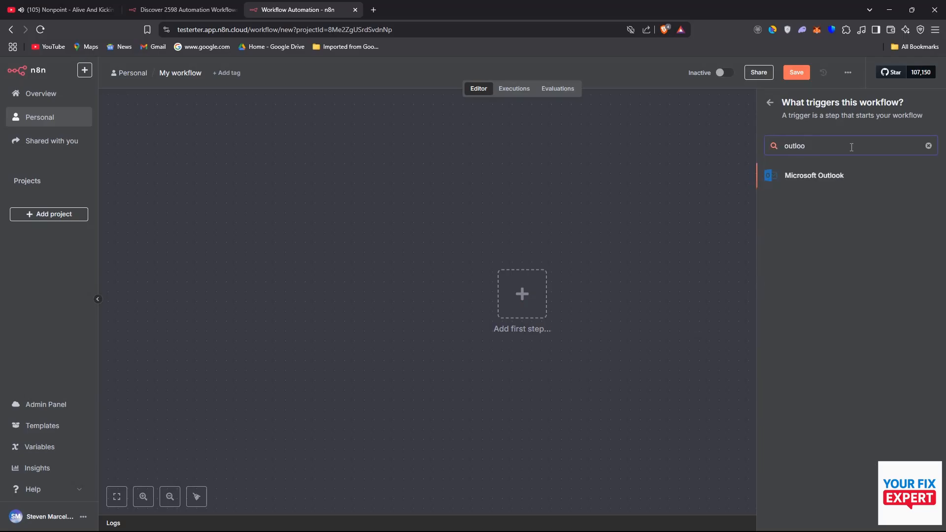
pyautogui.click(814, 175)
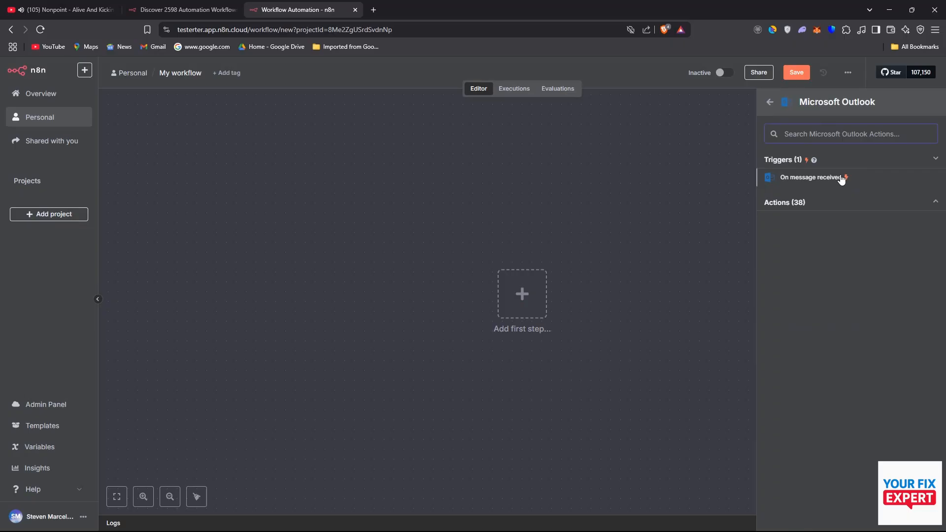
# Add the 'On message received' trigger and list the credentials it can connect with.
pyautogui.click(820, 177)
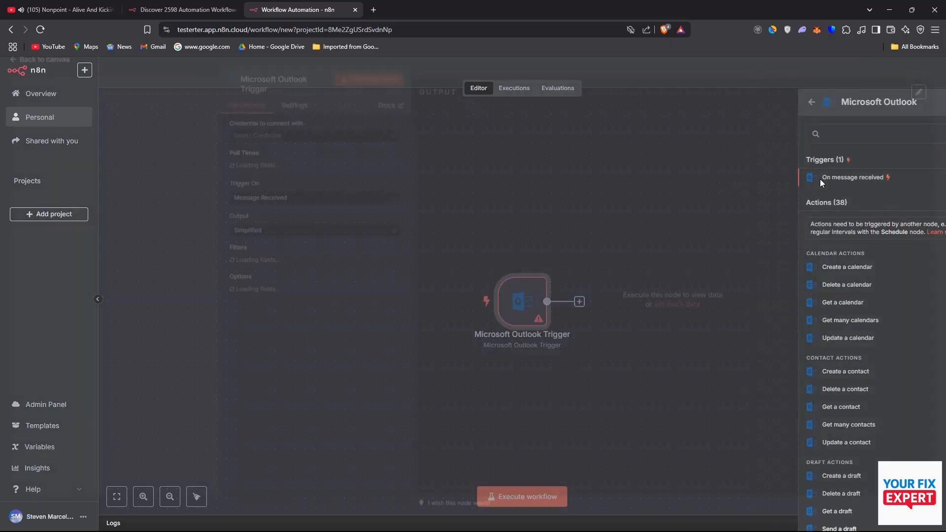
pyautogui.click(852, 177)
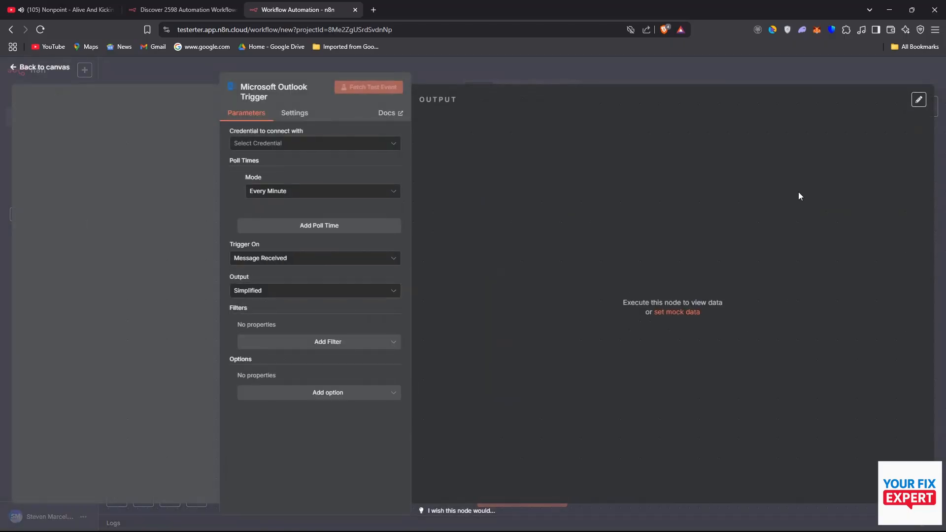
pyautogui.click(314, 143)
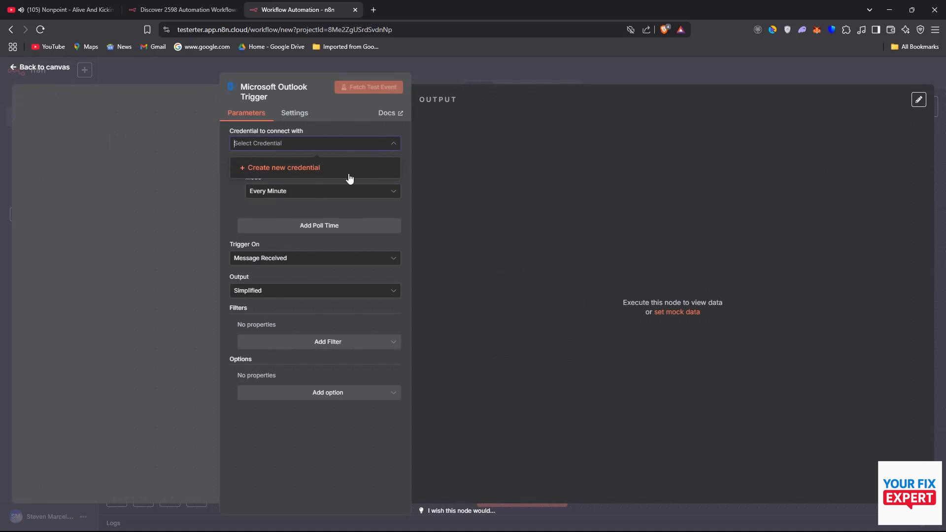
# Create a new Outlook credential, sign in to Microsoft and accept n8n's access request.
pyautogui.click(283, 167)
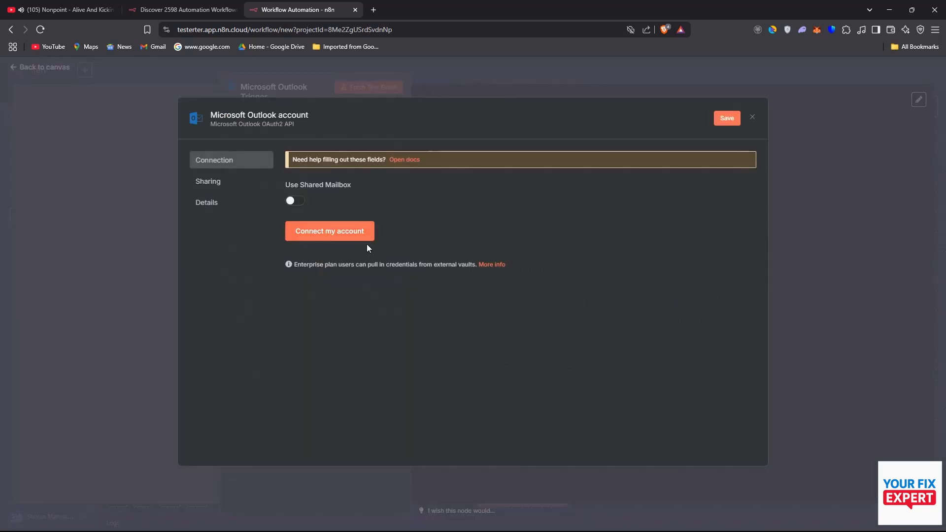
pyautogui.click(330, 230)
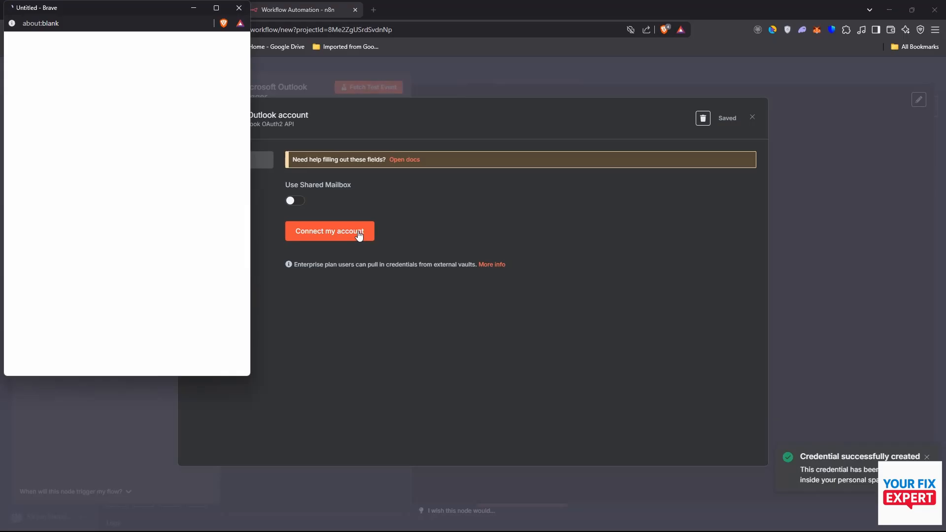
pyautogui.click(329, 231)
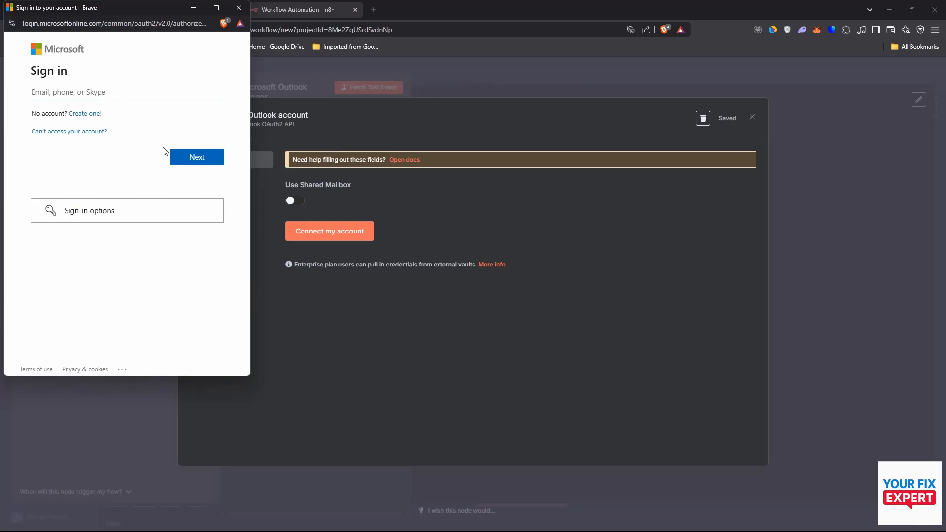
pyautogui.click(196, 156)
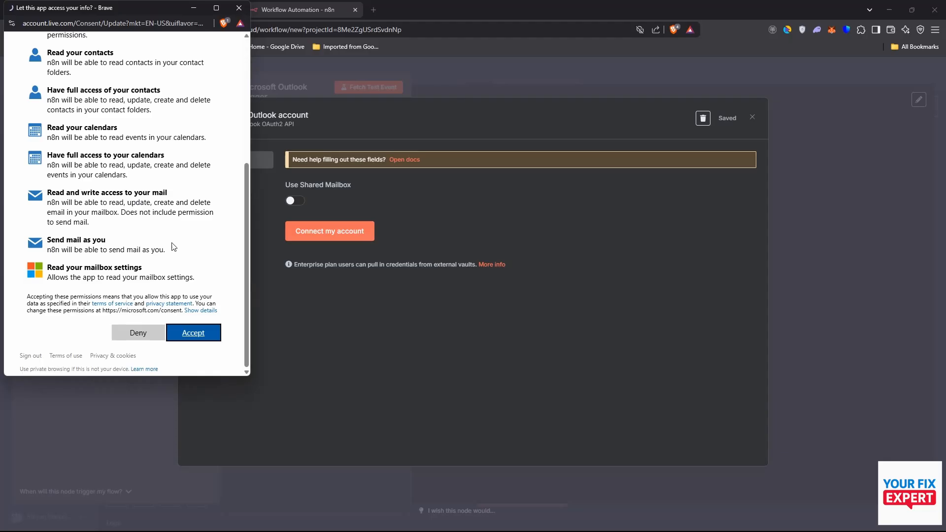
pyautogui.click(193, 332)
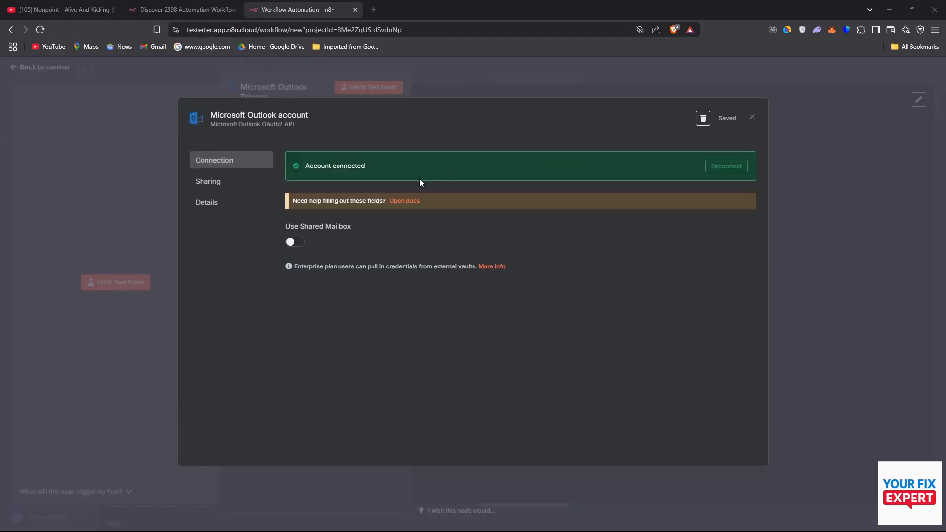